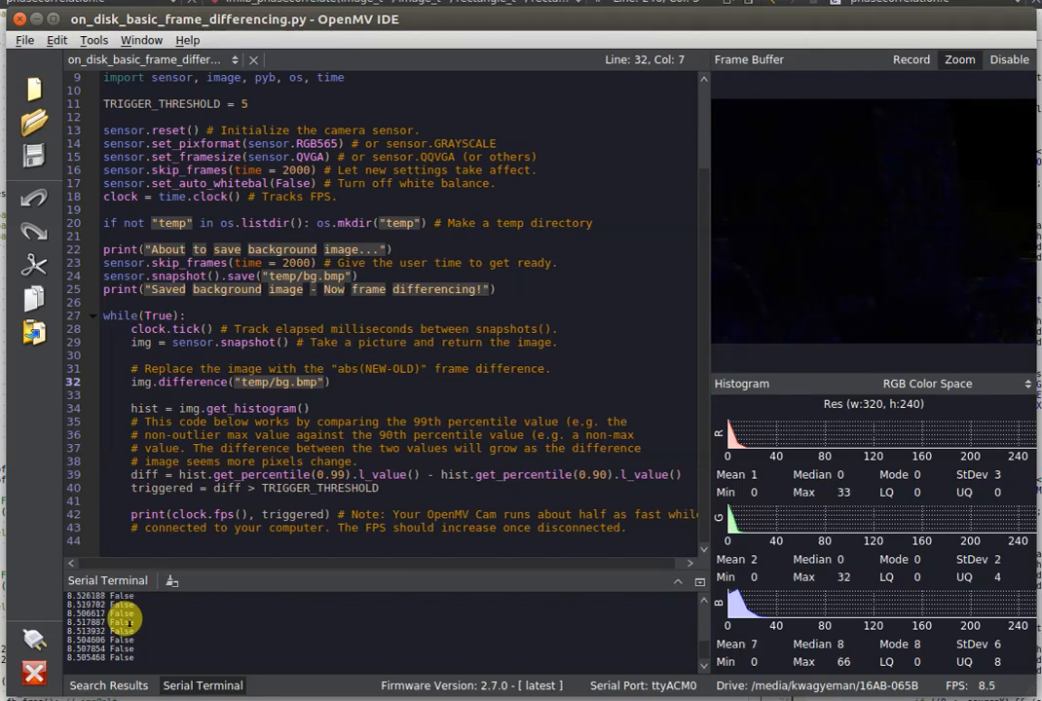
Step: Show the list of open example scripts from the document selector
{"action": "left_click", "coordinate": [296, 249]}
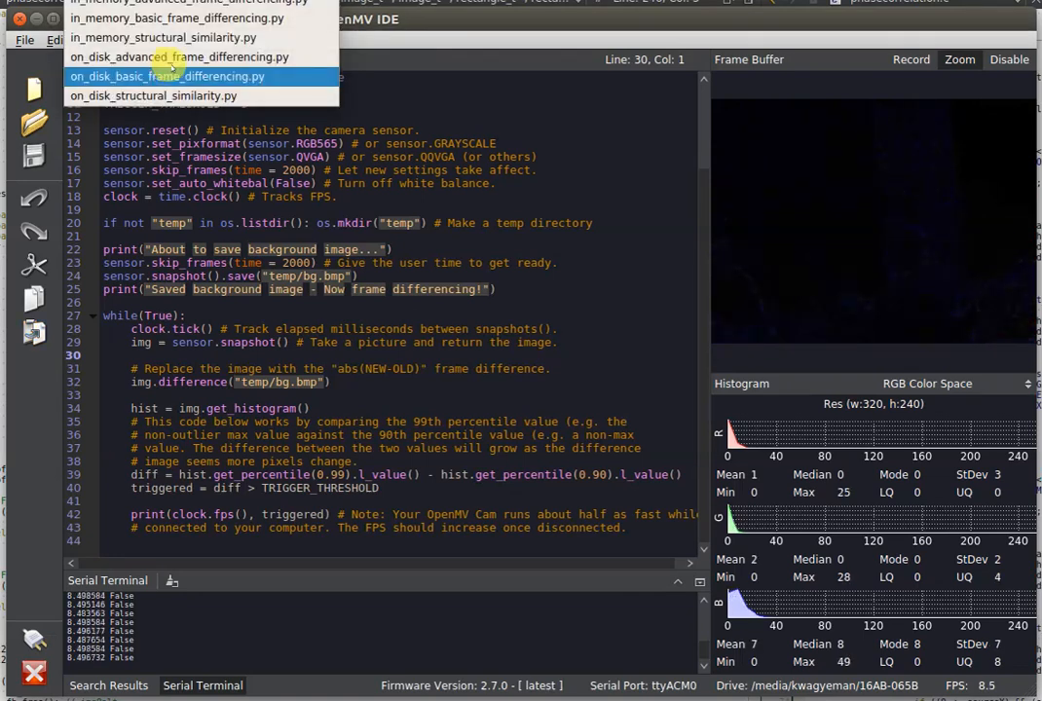
{"action": "mouse_move", "coordinate": [179, 56]}
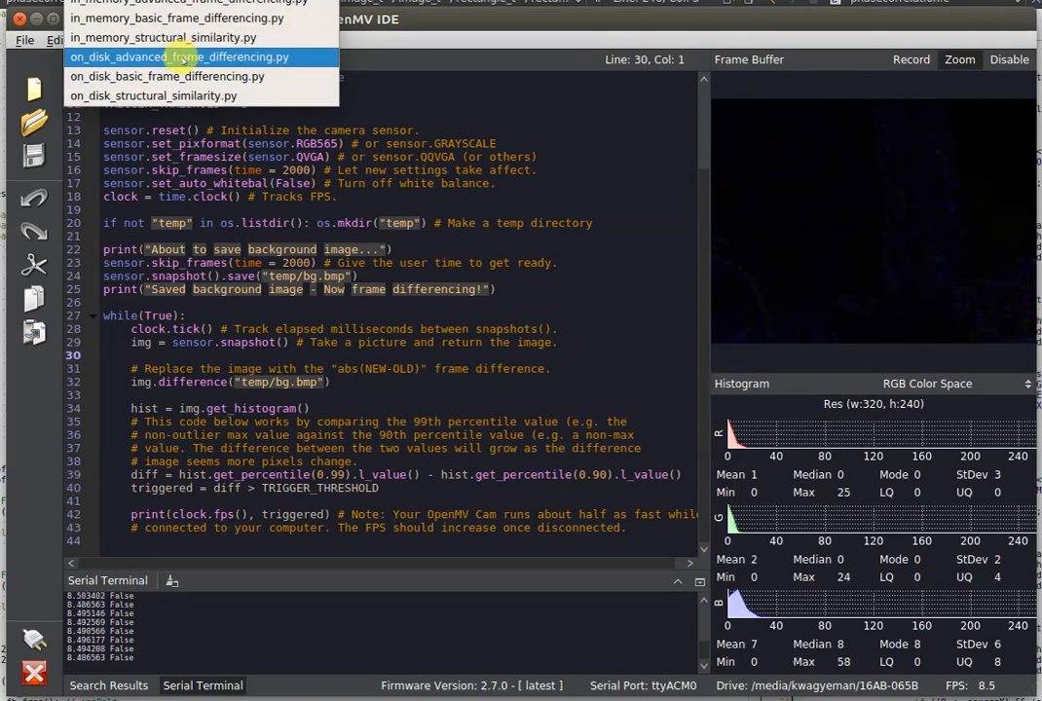
Step: Switch to on_disk_advanced_frame_differencing.py, stop the running script and scroll through its code
{"action": "left_click", "coordinate": [179, 57]}
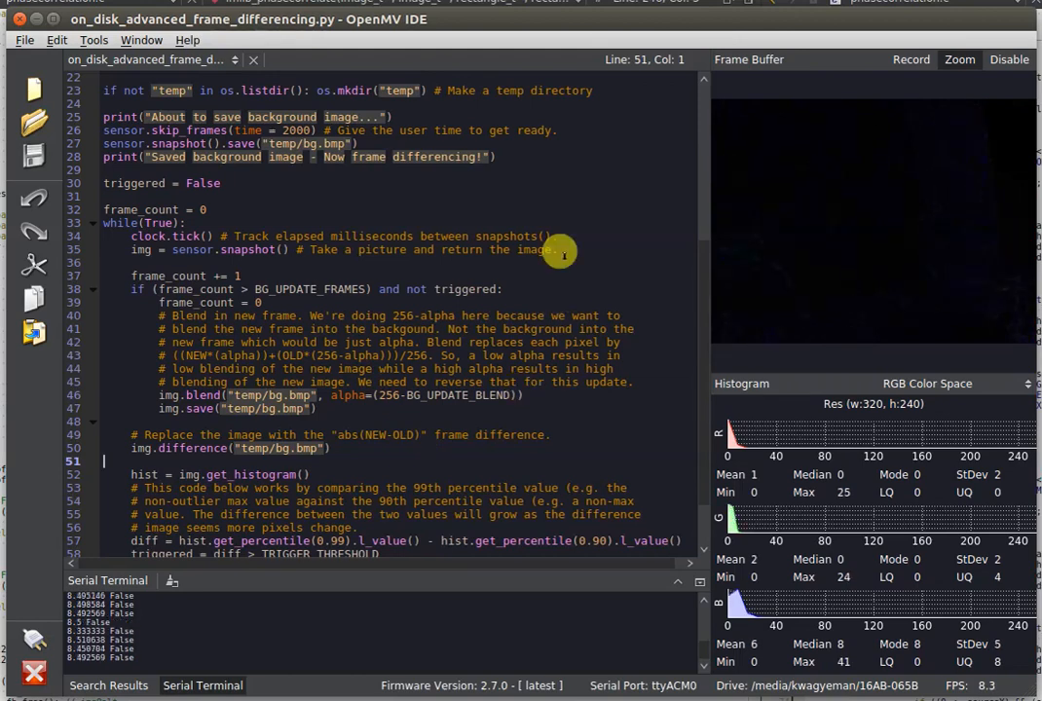
{"action": "mouse_move", "coordinate": [471, 407]}
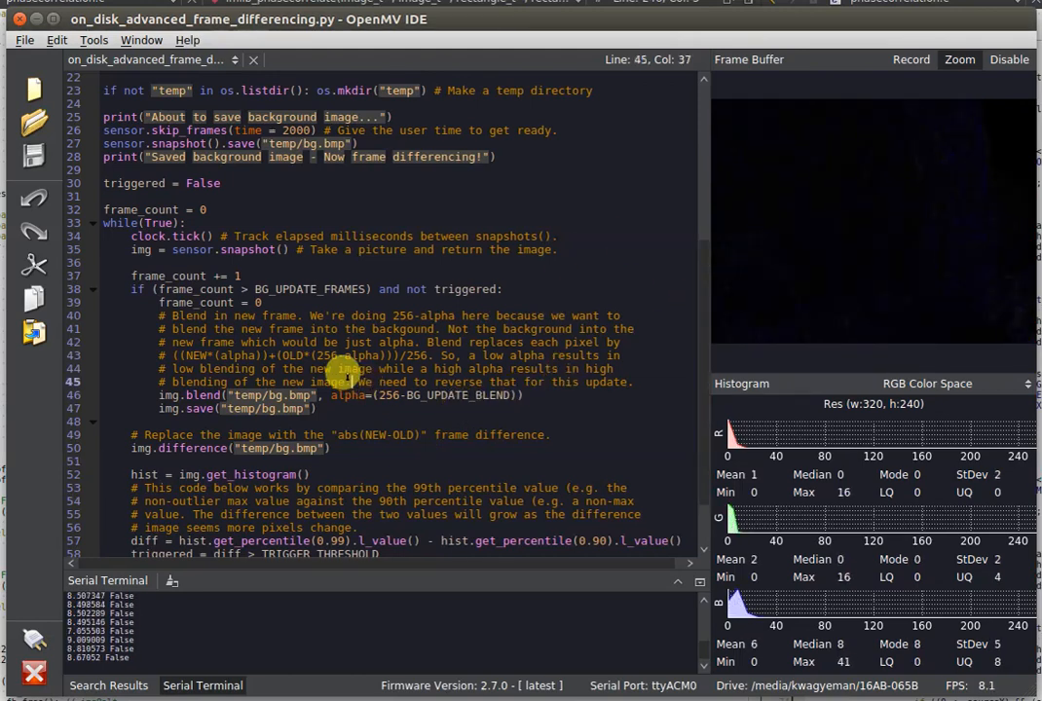
{"action": "left_click", "coordinate": [263, 500]}
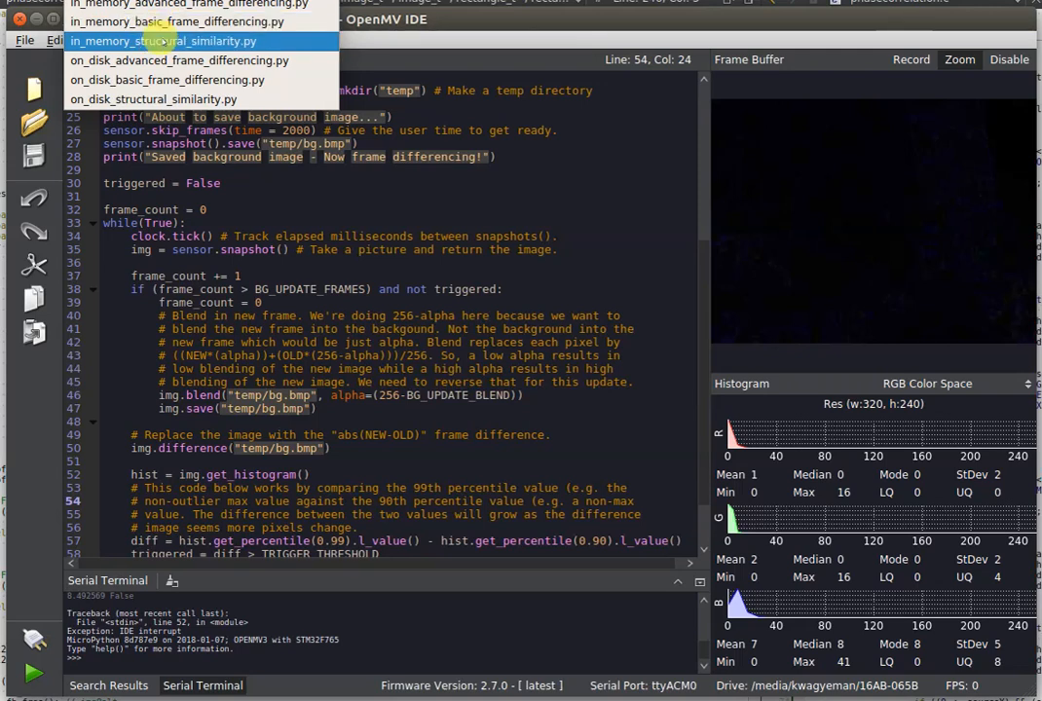
{"action": "left_click", "coordinate": [179, 58]}
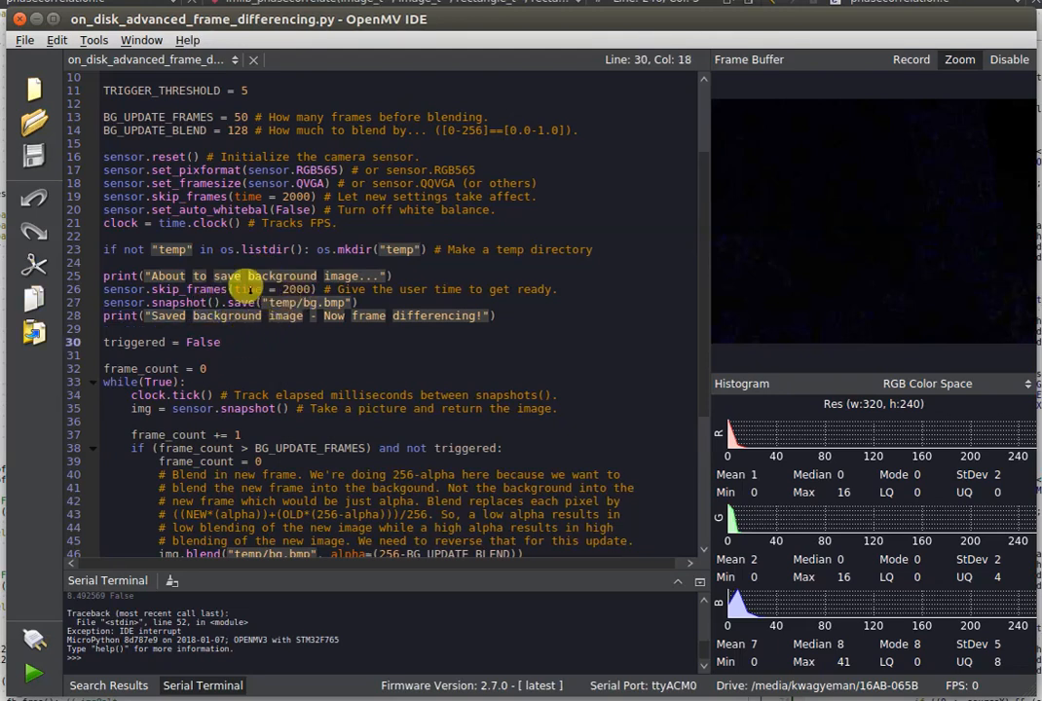
{"action": "scroll", "scroll_direction": "down", "scroll_amount": 3}
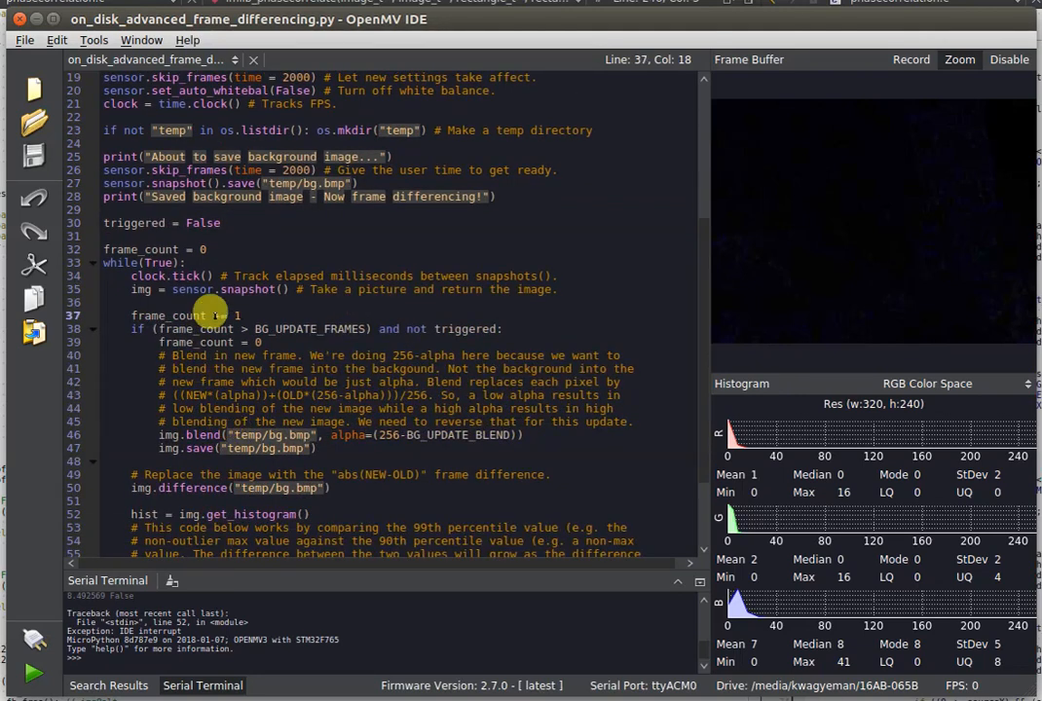
Step: Show the list of open example scripts from the document selector
{"action": "left_click", "coordinate": [152, 58]}
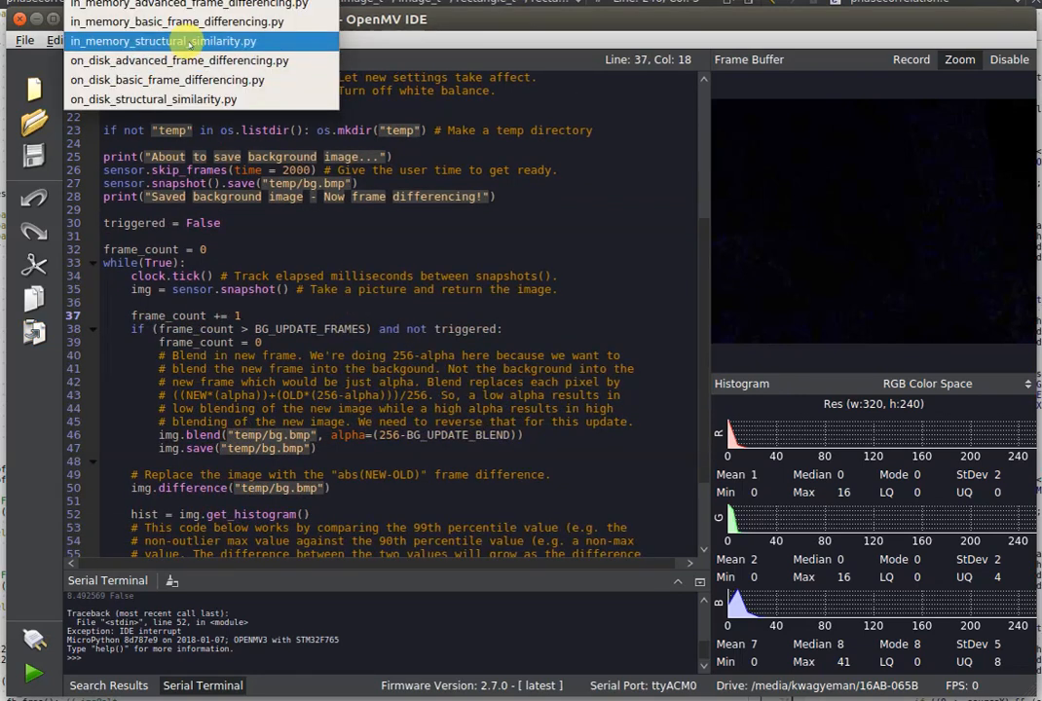
{"action": "mouse_move", "coordinate": [175, 21]}
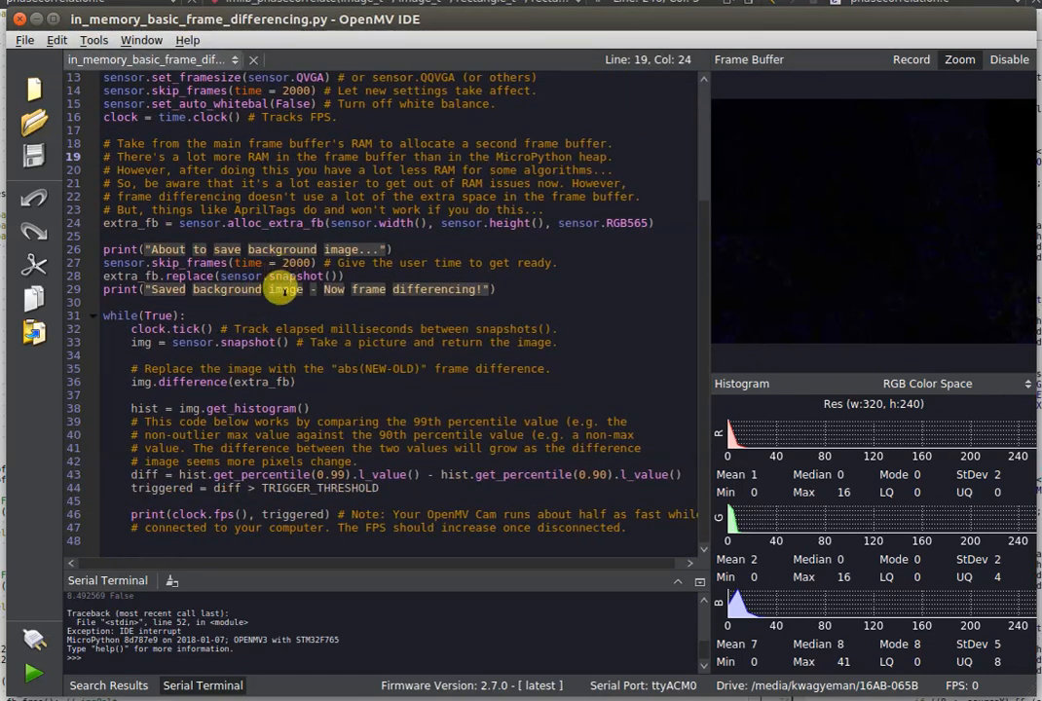
{"action": "mouse_move", "coordinate": [216, 210]}
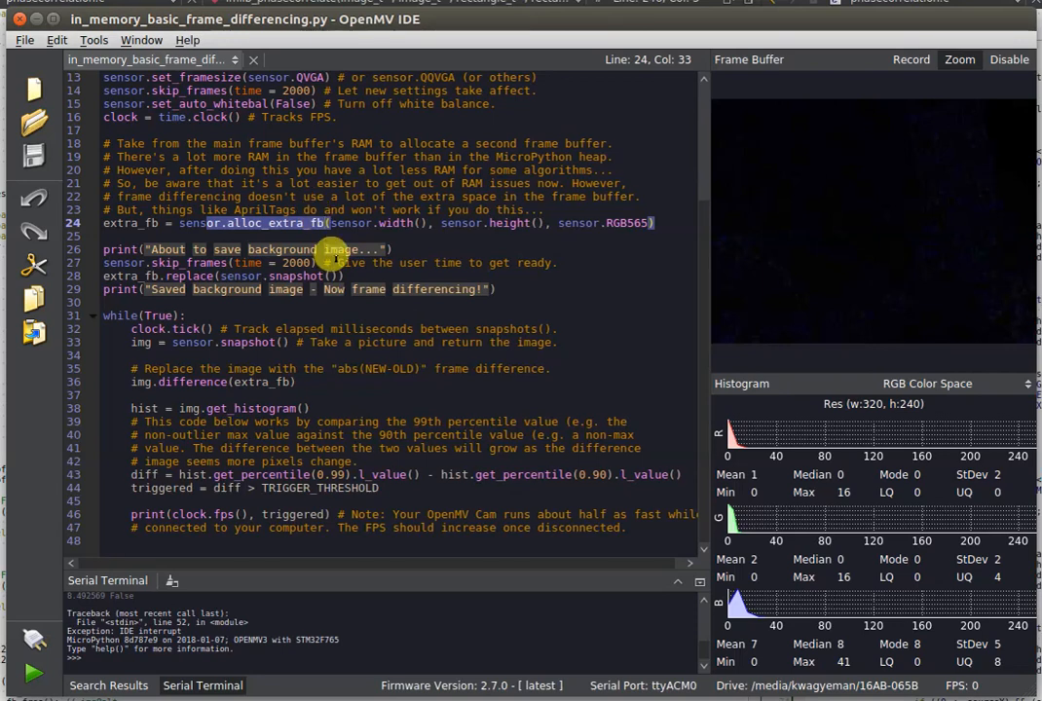
{"action": "mouse_move", "coordinate": [312, 316]}
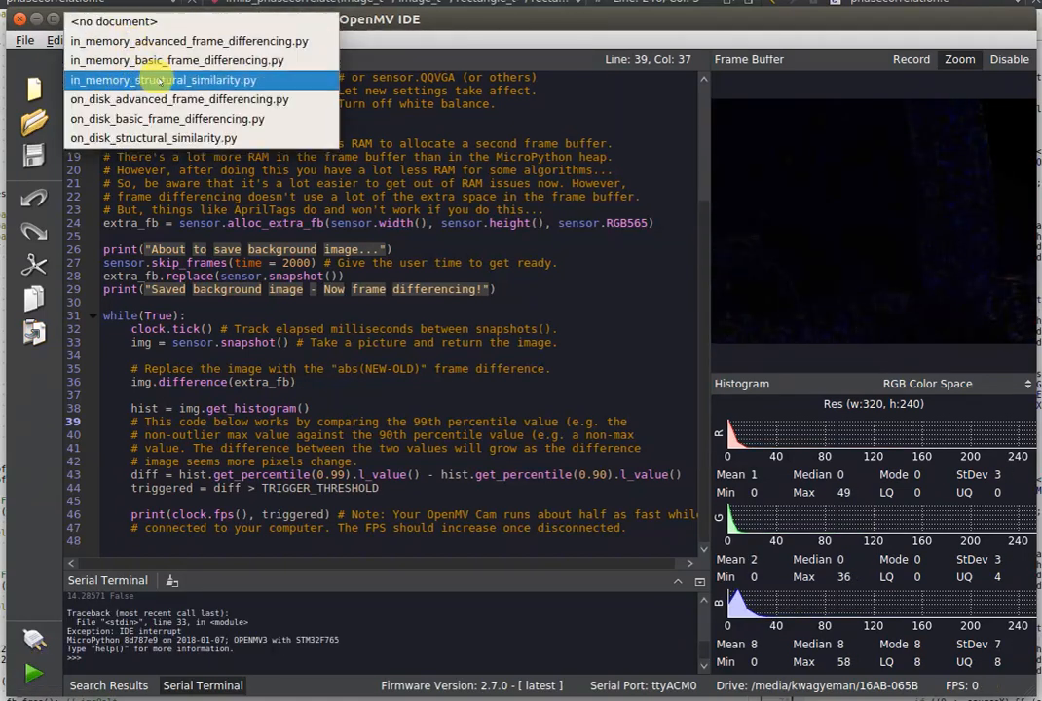
Step: Switch to in_memory_structural_similarity.py and run it on the camera
{"action": "left_click", "coordinate": [163, 80]}
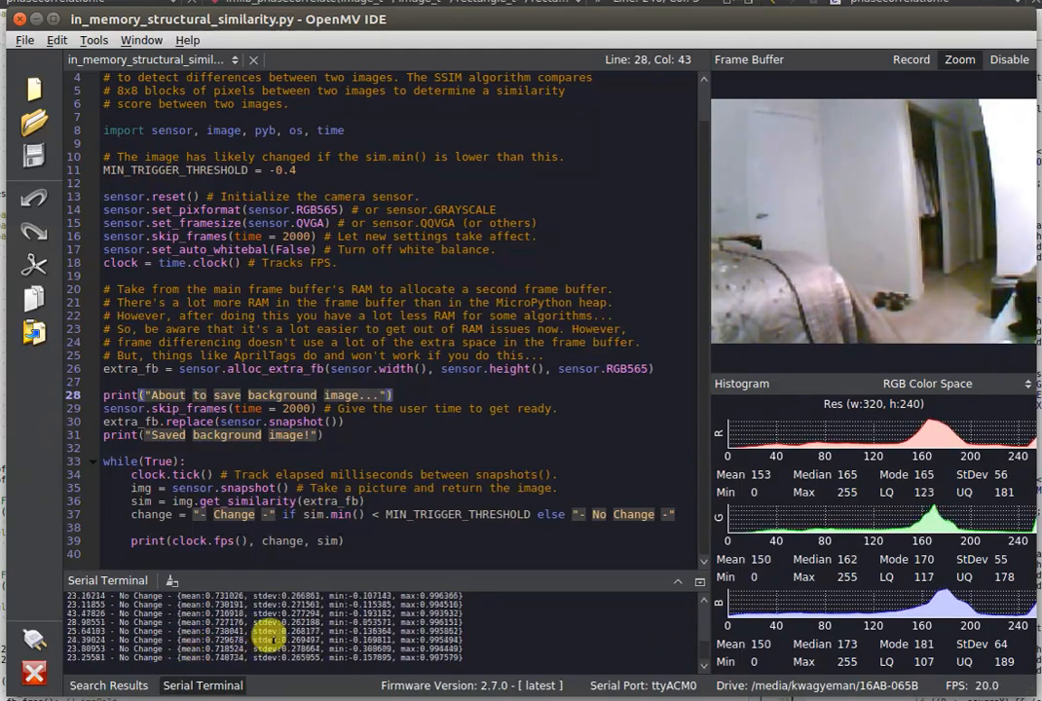
{"action": "mouse_move", "coordinate": [454, 491]}
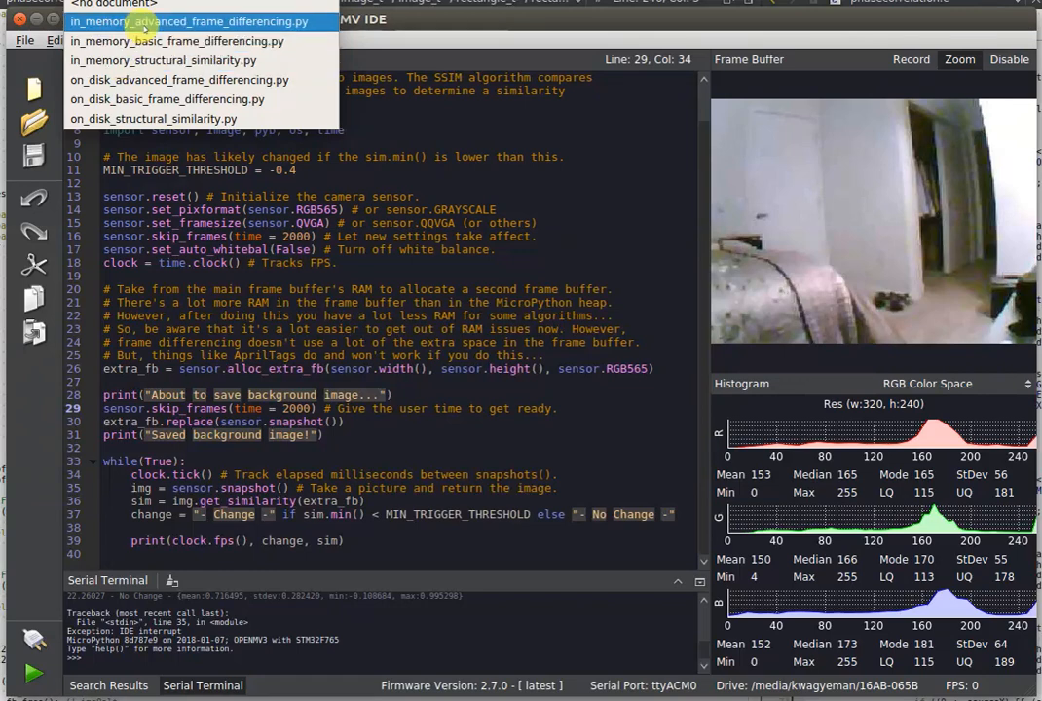
Step: Switch to in_memory_advanced_frame_differencing.py and scroll down through its code
{"action": "left_click", "coordinate": [187, 19]}
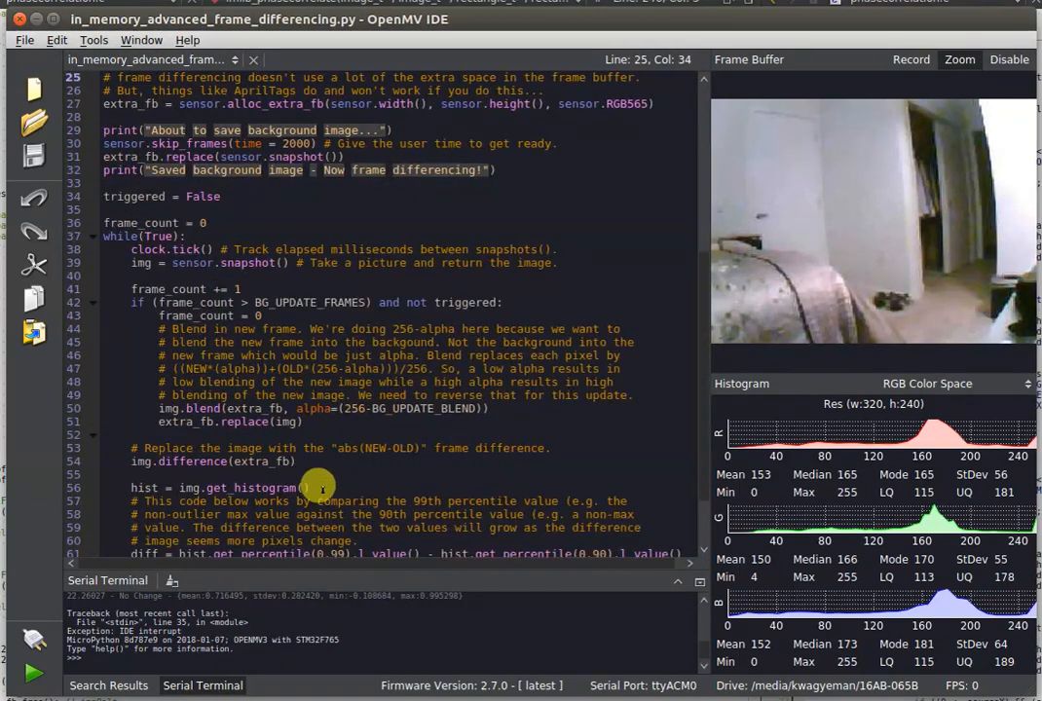
{"action": "scroll", "scroll_direction": "down", "scroll_amount": 3}
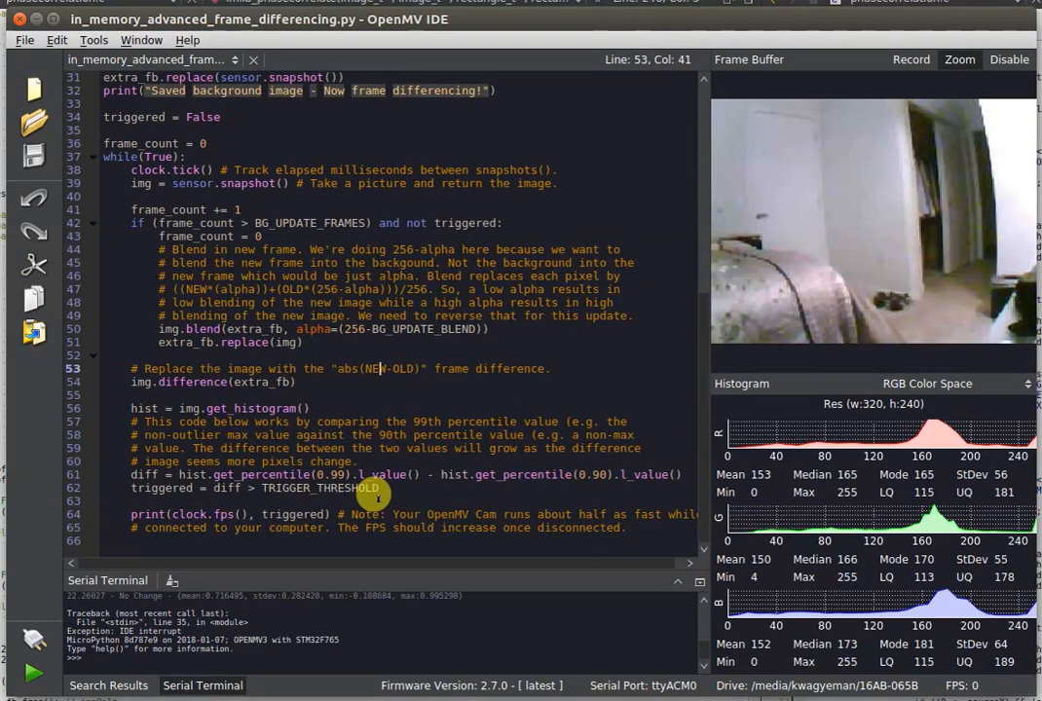